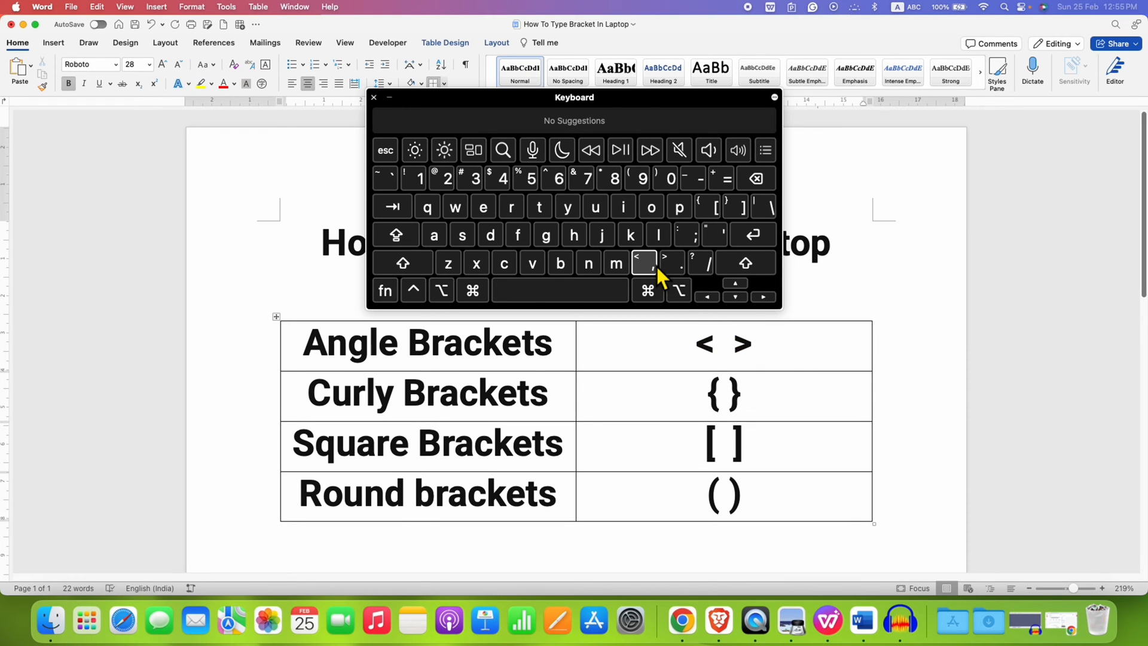
Step: Type a second < > pair after the existing angle brackets using the shifted on-screen keys
{"action": "left_click", "coordinate": [671, 262]}
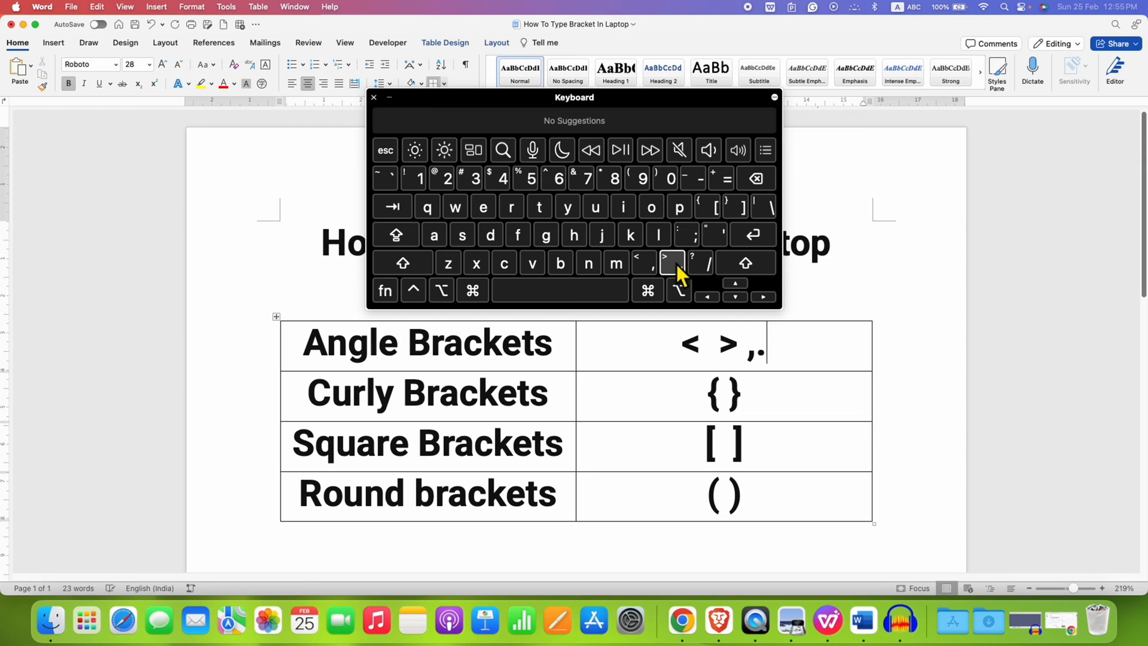
{"action": "key", "text": "backspace"}
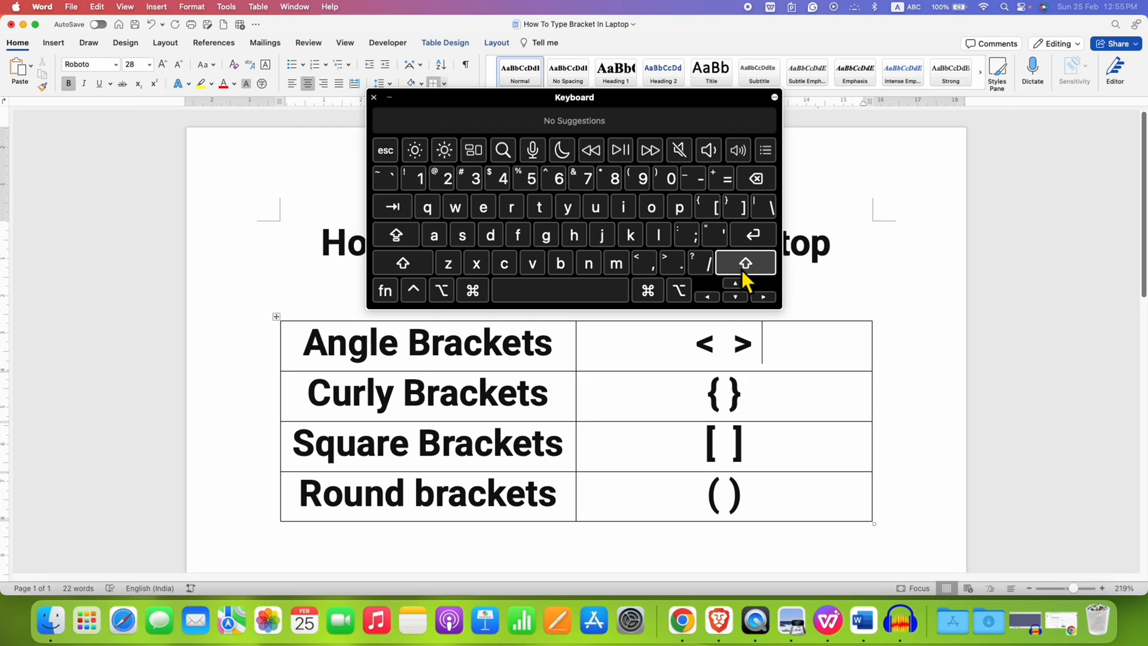
{"action": "mouse_move", "coordinate": [644, 264]}
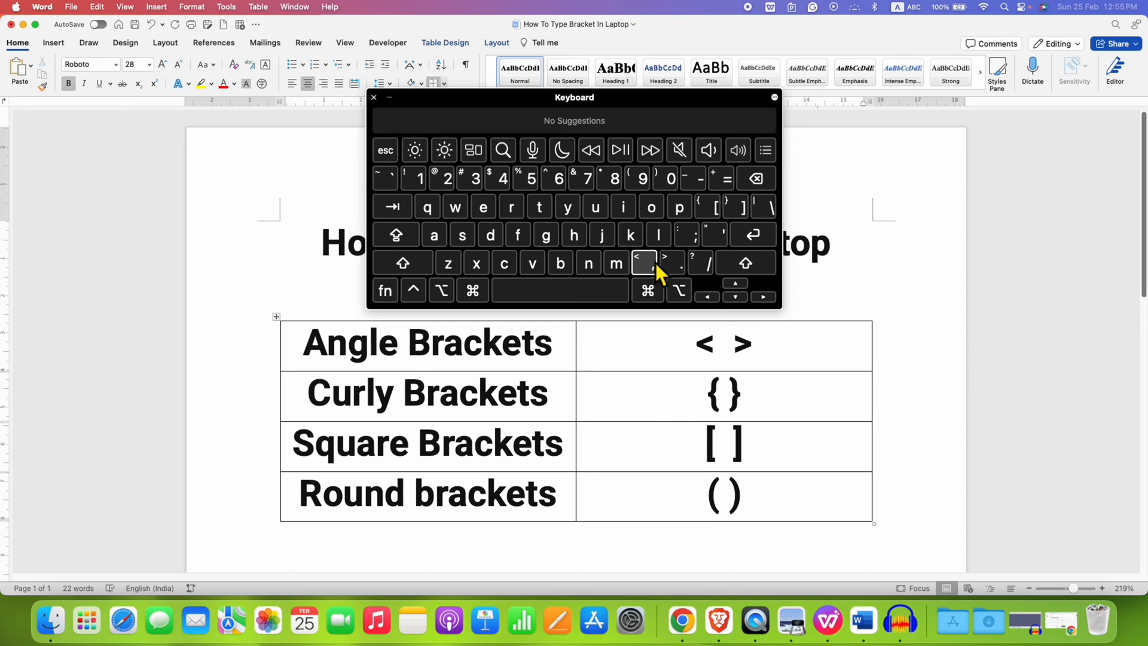
{"action": "mouse_move", "coordinate": [650, 274]}
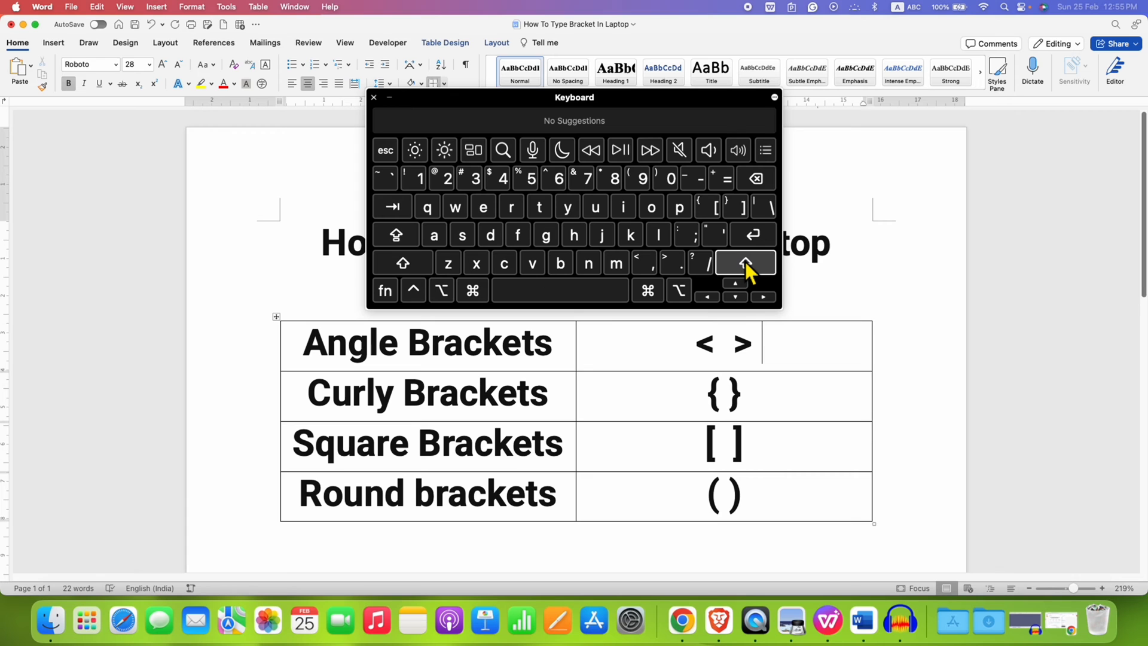
{"action": "left_click", "coordinate": [745, 264]}
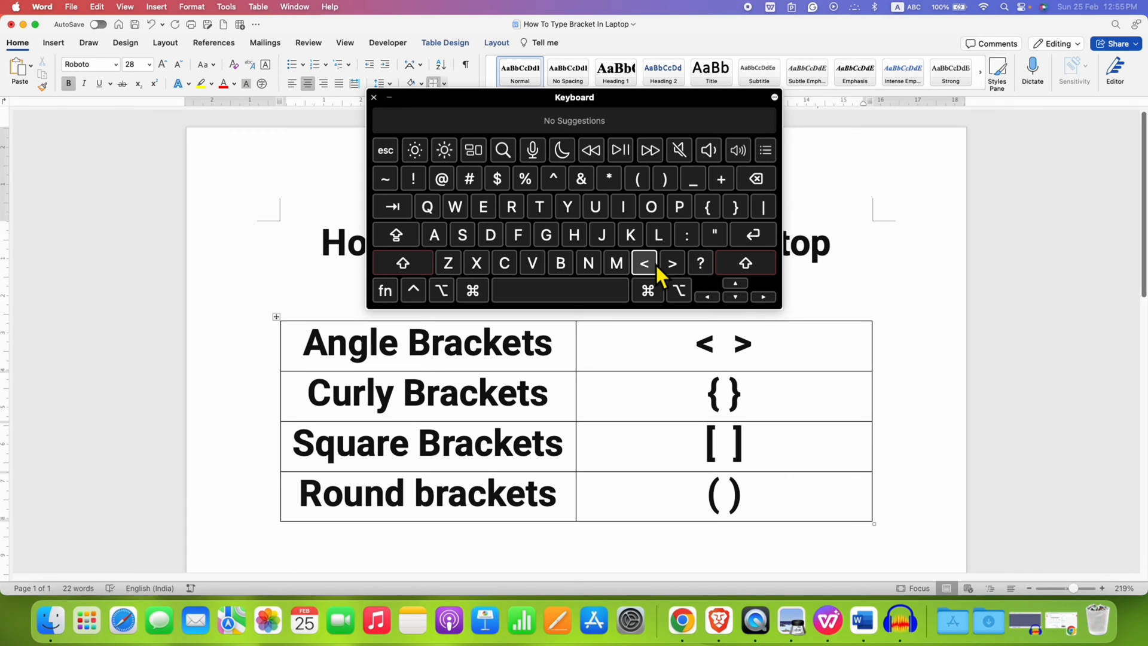
{"action": "left_click", "coordinate": [644, 263]}
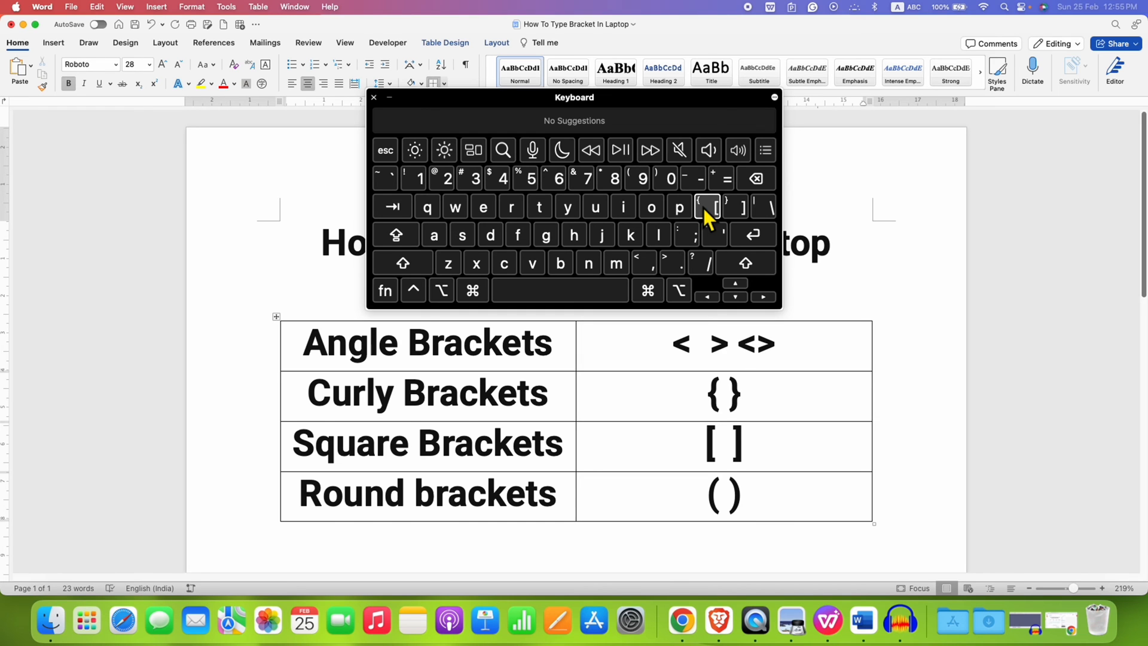
Step: Enter a second {} pair after the curly brackets with the on-screen keyboard
{"action": "left_click", "coordinate": [744, 263]}
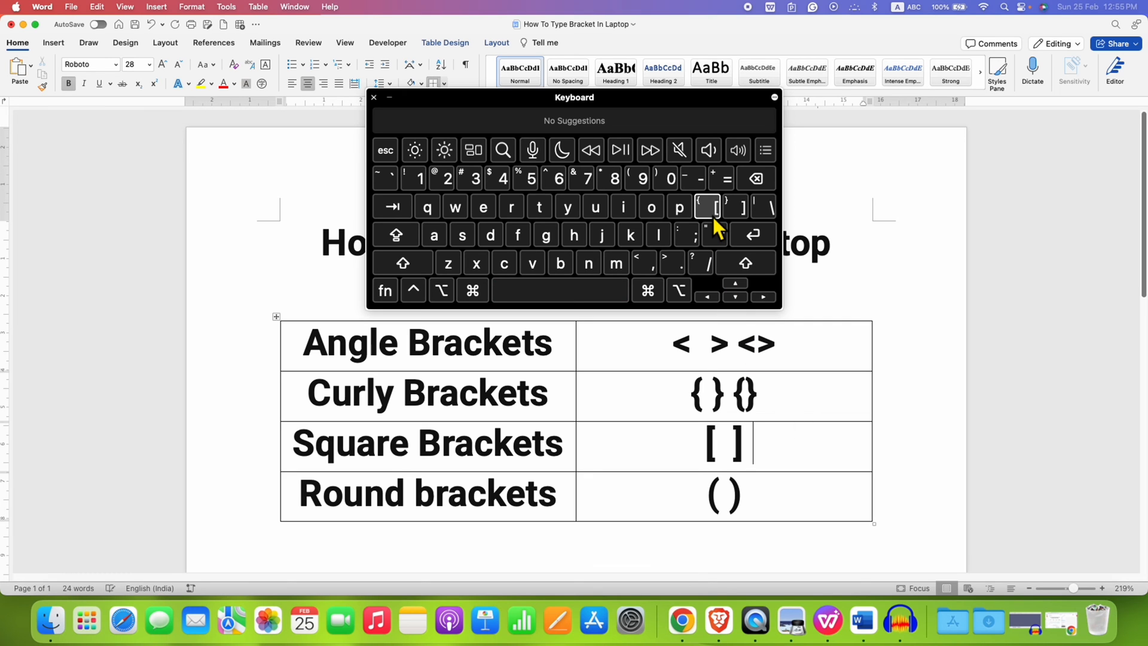
Step: Type a second [ ] pair after the square brackets via the on-screen keyboard
{"action": "left_click", "coordinate": [707, 206]}
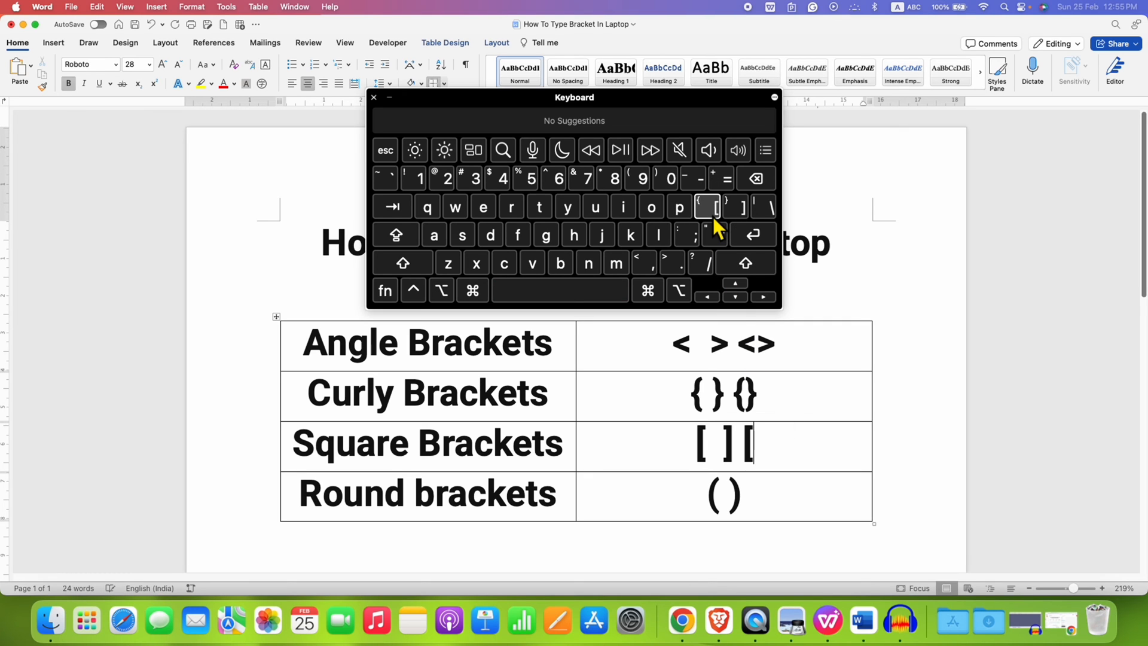
{"action": "left_click", "coordinate": [737, 206]}
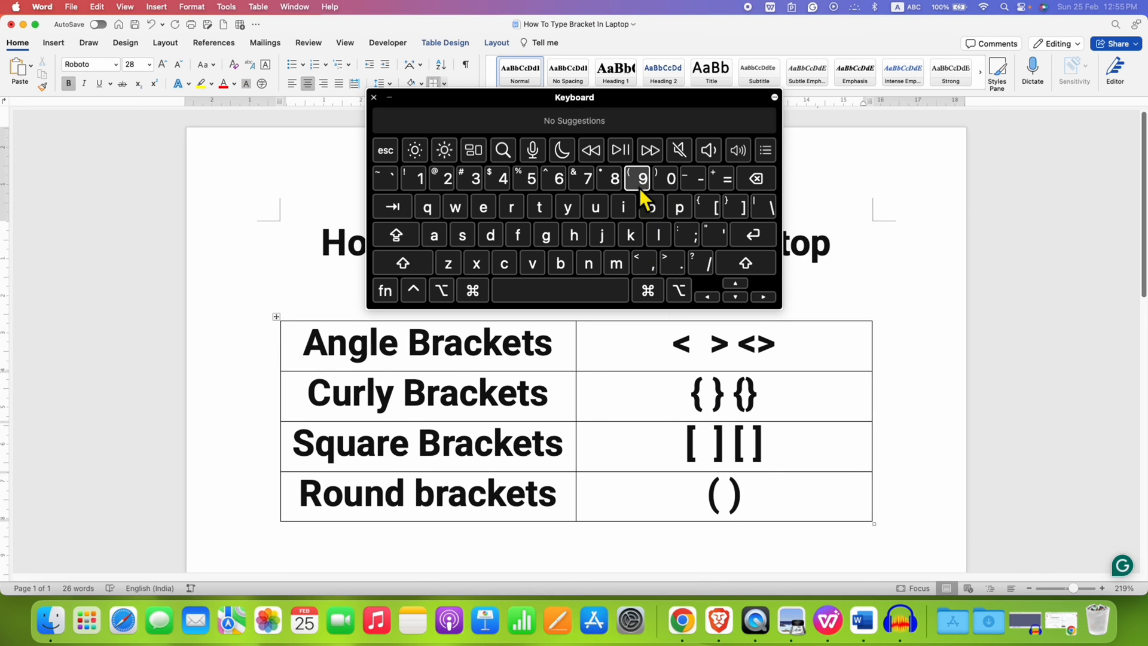
Step: Type a second () pair after the round brackets, then close the Keyboard viewer
{"action": "left_click", "coordinate": [745, 262]}
{"action": "type", "text": " ("}
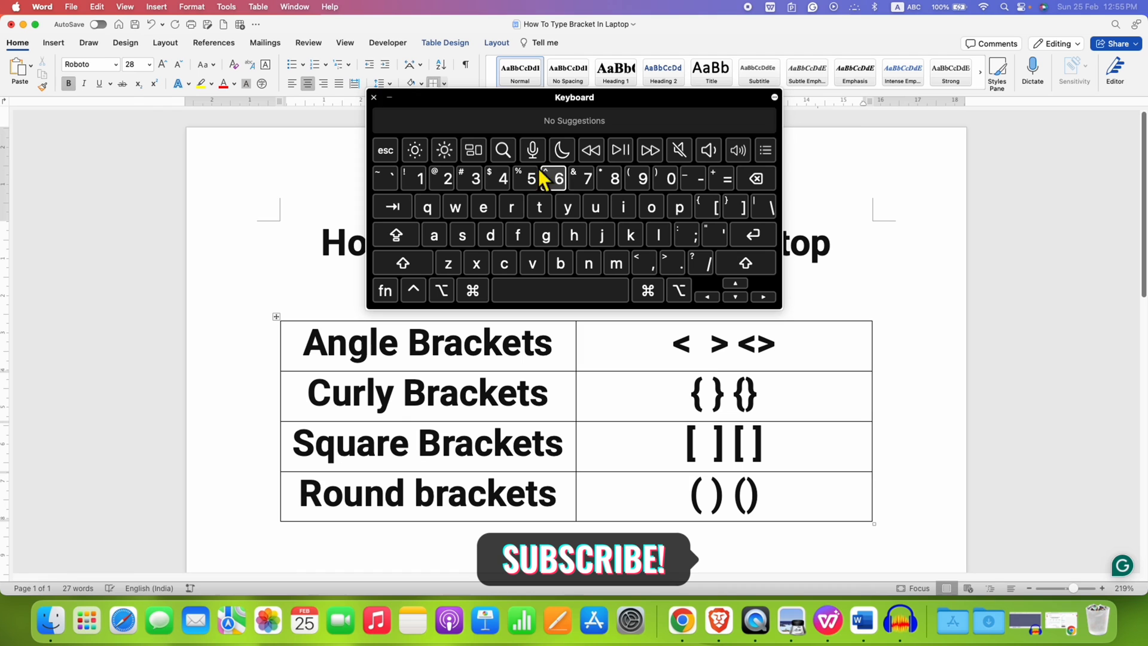
{"action": "left_click", "coordinate": [373, 97]}
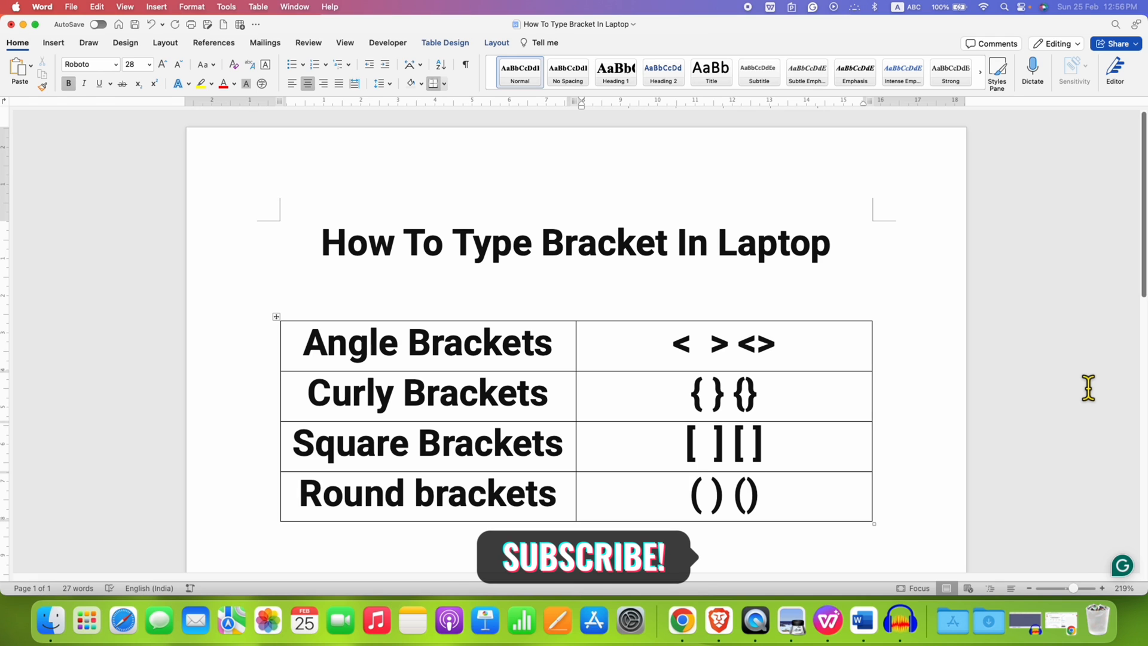
{"action": "left_click", "coordinate": [757, 494]}
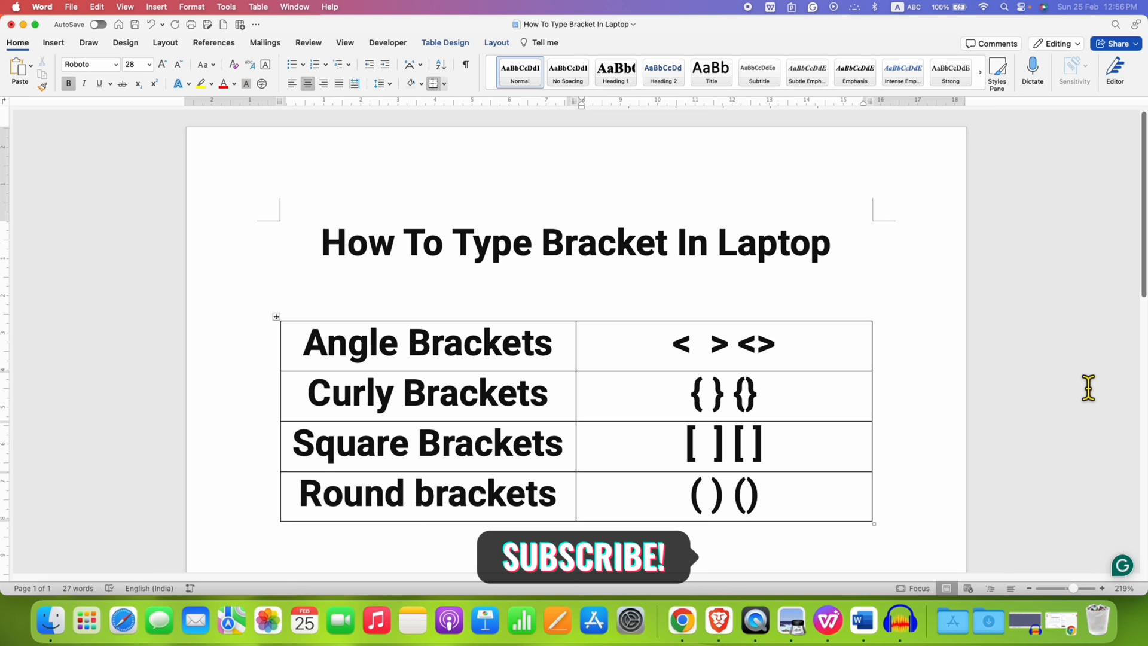
{"action": "left_click", "coordinate": [761, 494]}
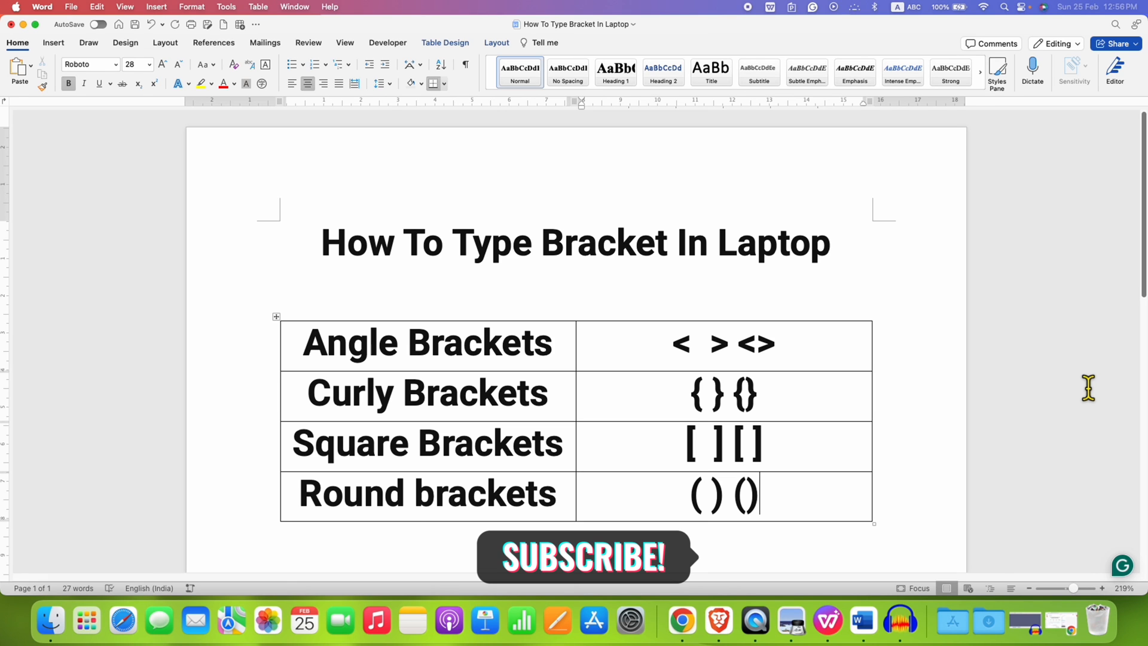